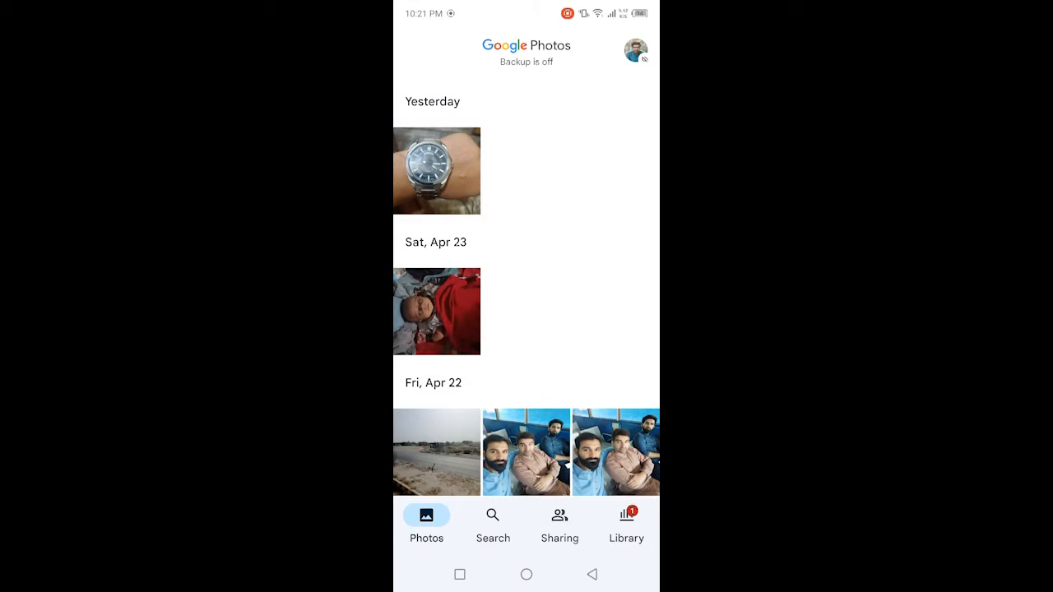
Select yesterday's wristwatch photo inside the Camera folder of the Library
{"action": "left_click", "coordinate": [625, 518]}
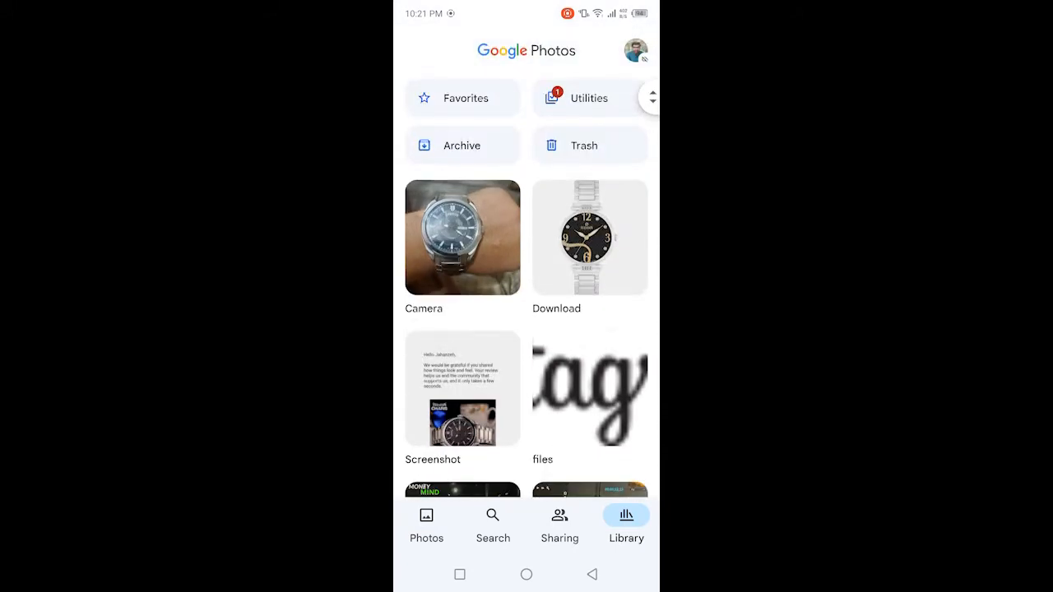
{"action": "left_click", "coordinate": [463, 237]}
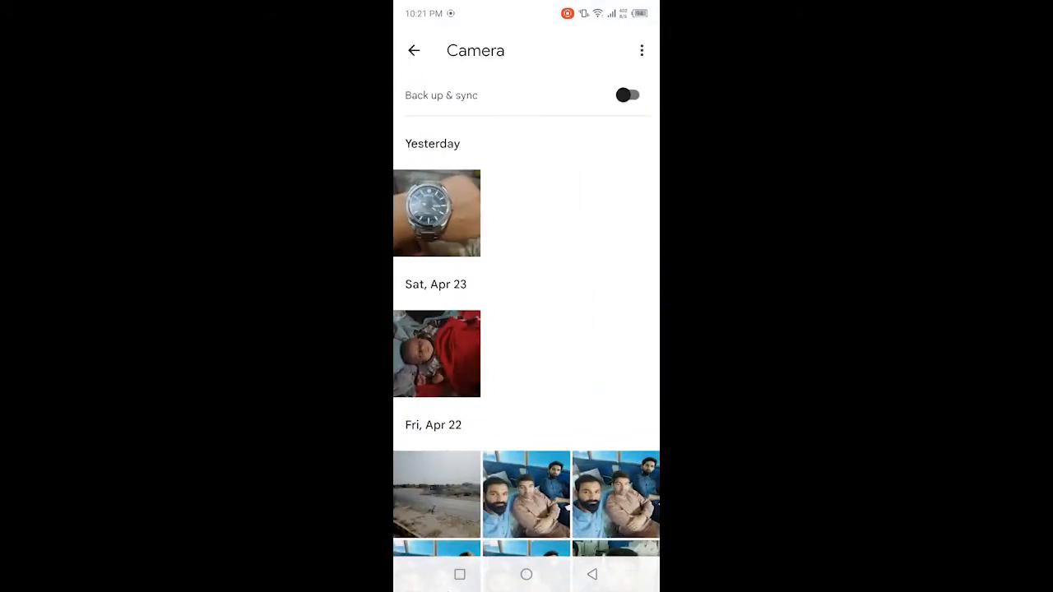
{"action": "left_click", "coordinate": [436, 214]}
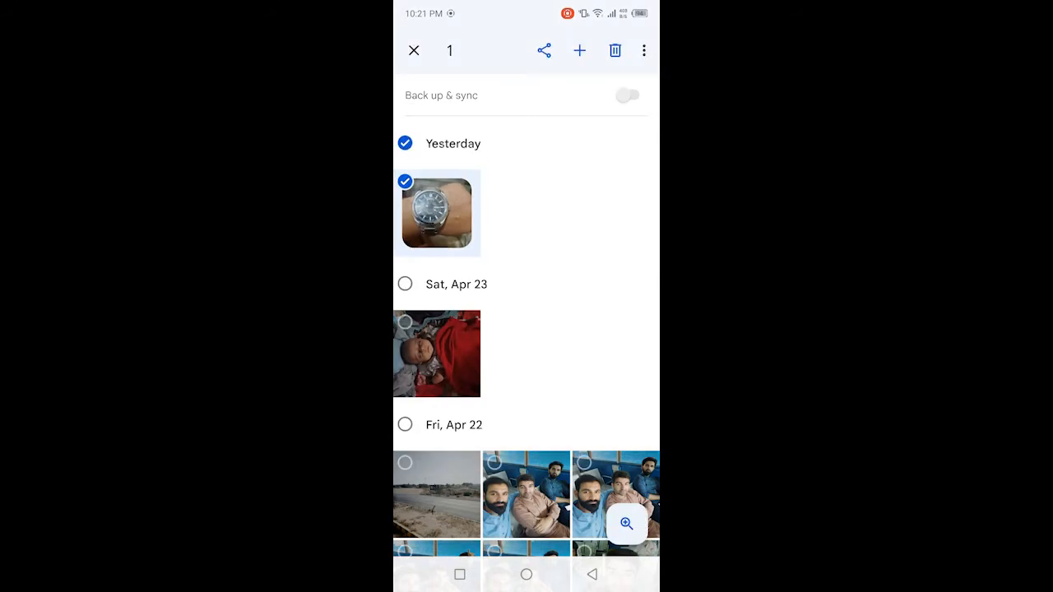
Choose Move to folder, allow photo modification, and browse the destination folder list
{"action": "left_click", "coordinate": [645, 49]}
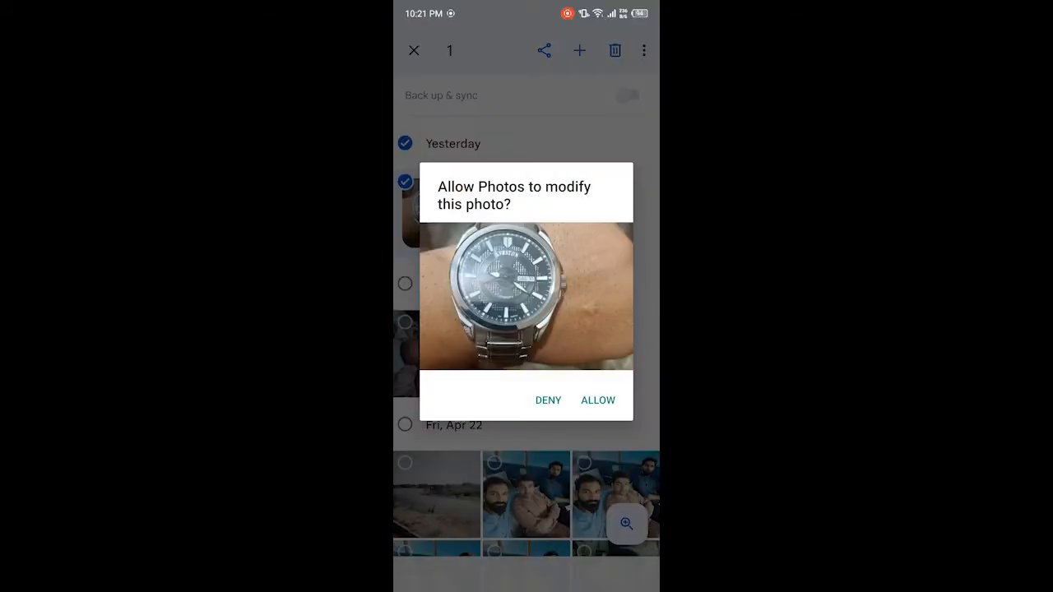
{"action": "left_click", "coordinate": [599, 400]}
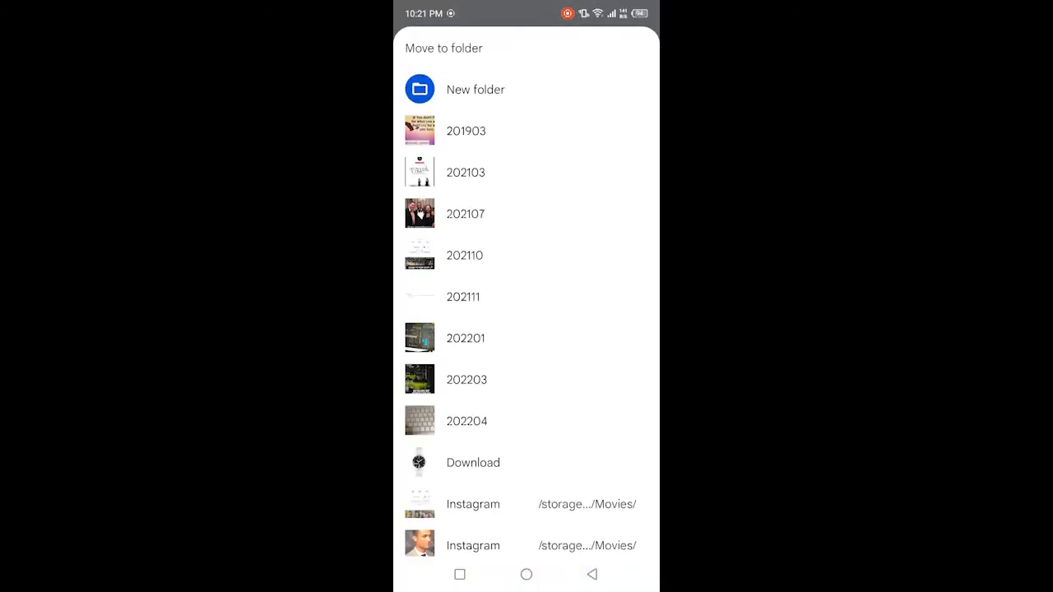
{"action": "scroll", "scroll_direction": "down", "scroll_amount": 3}
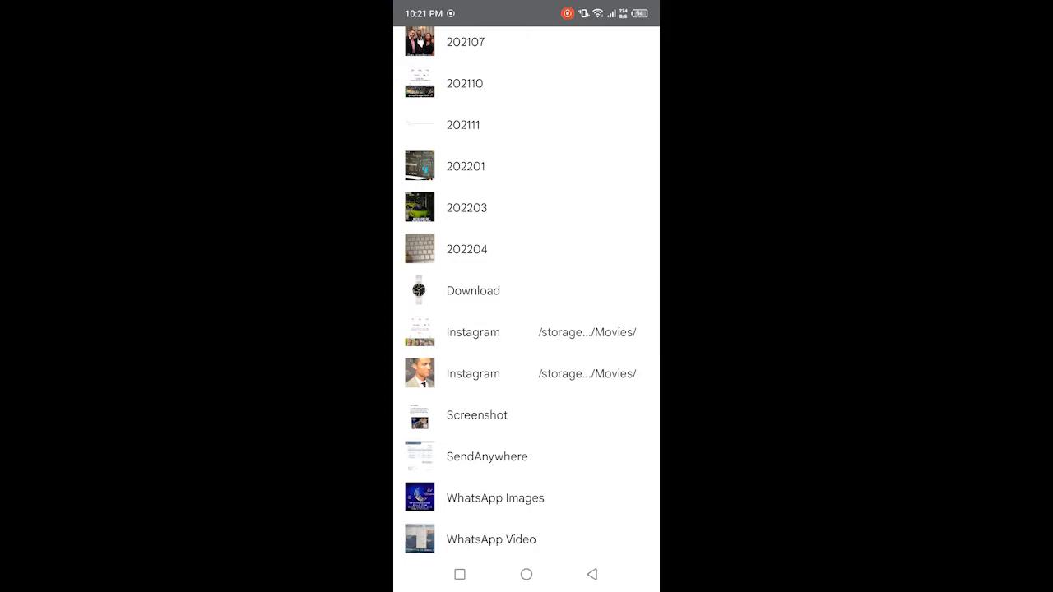